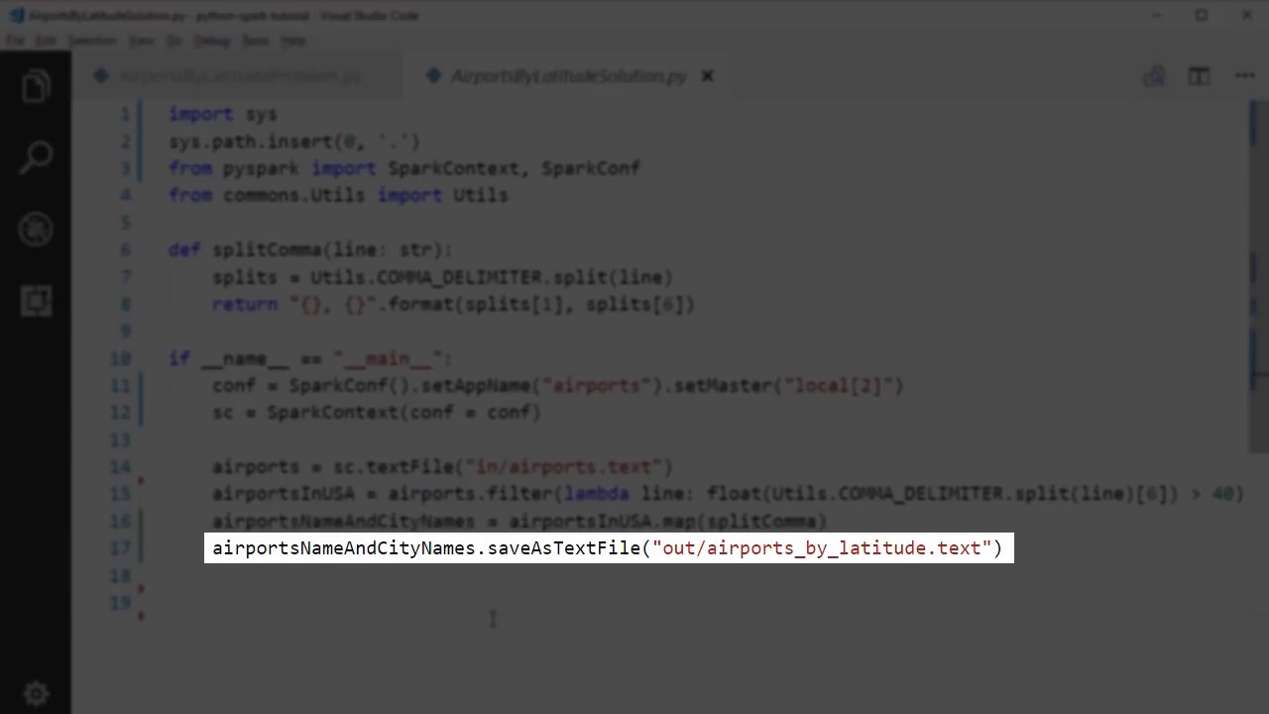
Start a command prompt inside the python-spark-tutorial project folder.
{"action": "left_click", "coordinate": [171, 603]}
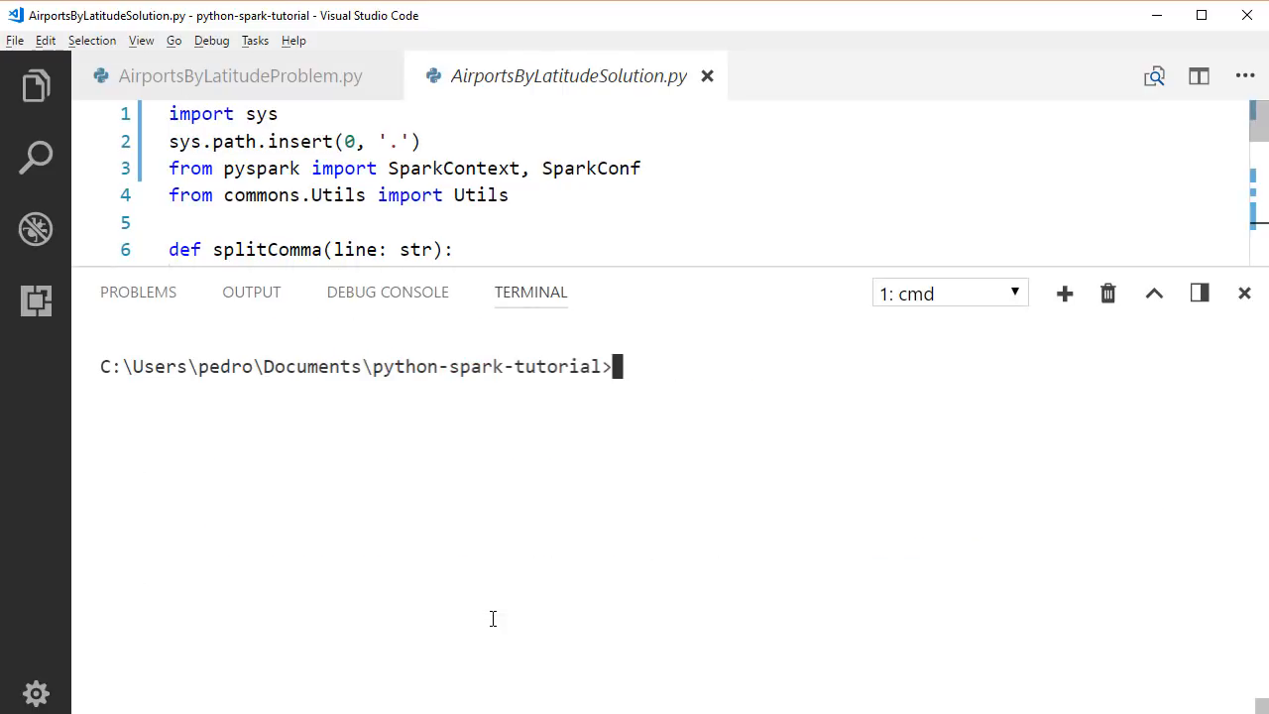
Run spark-submit on rdd\airports\AirportsByLatitudeSolution.py from the terminal.
{"action": "type", "text": "spark-su"}
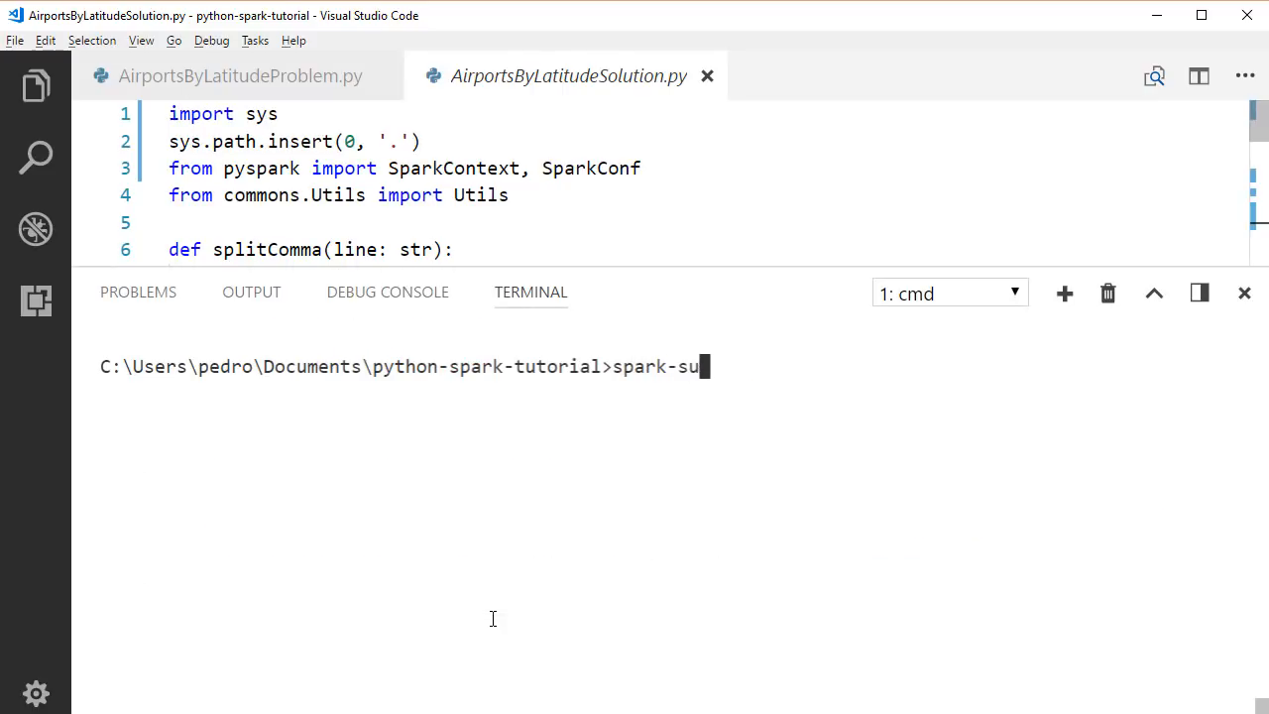
{"action": "type", "text": "bmit rdd\\"}
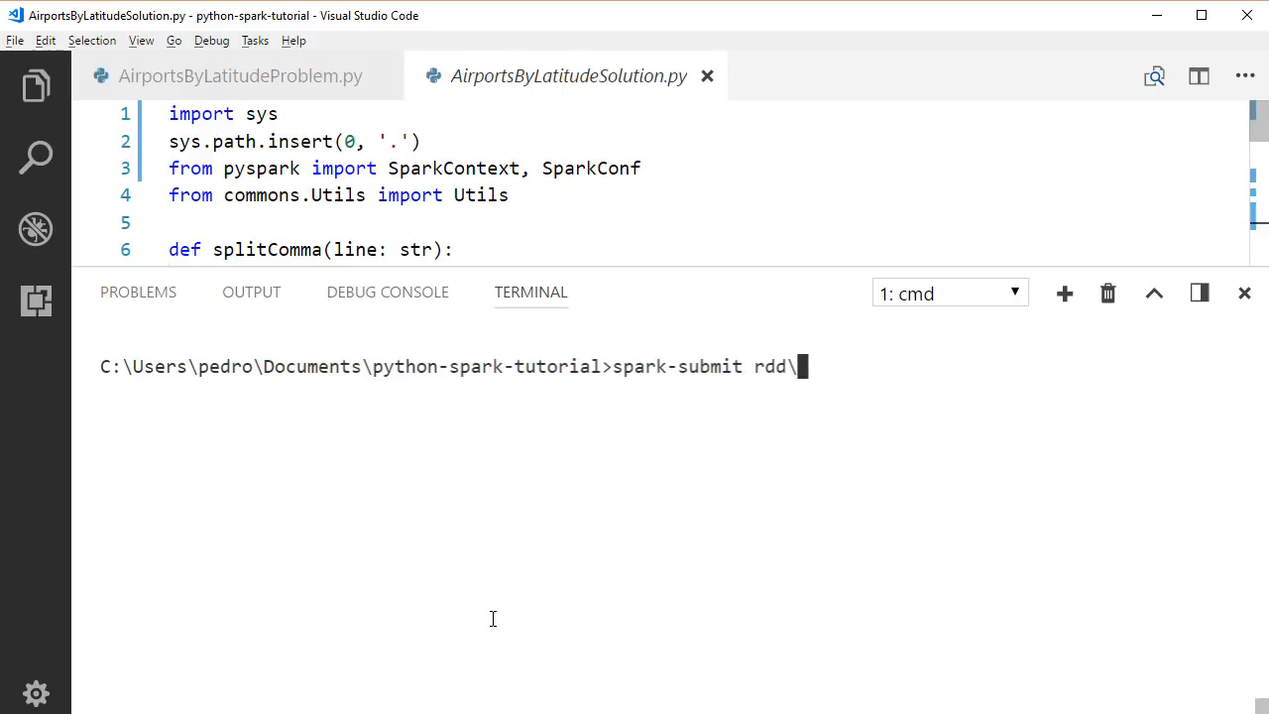
{"action": "type", "text": "airports"}
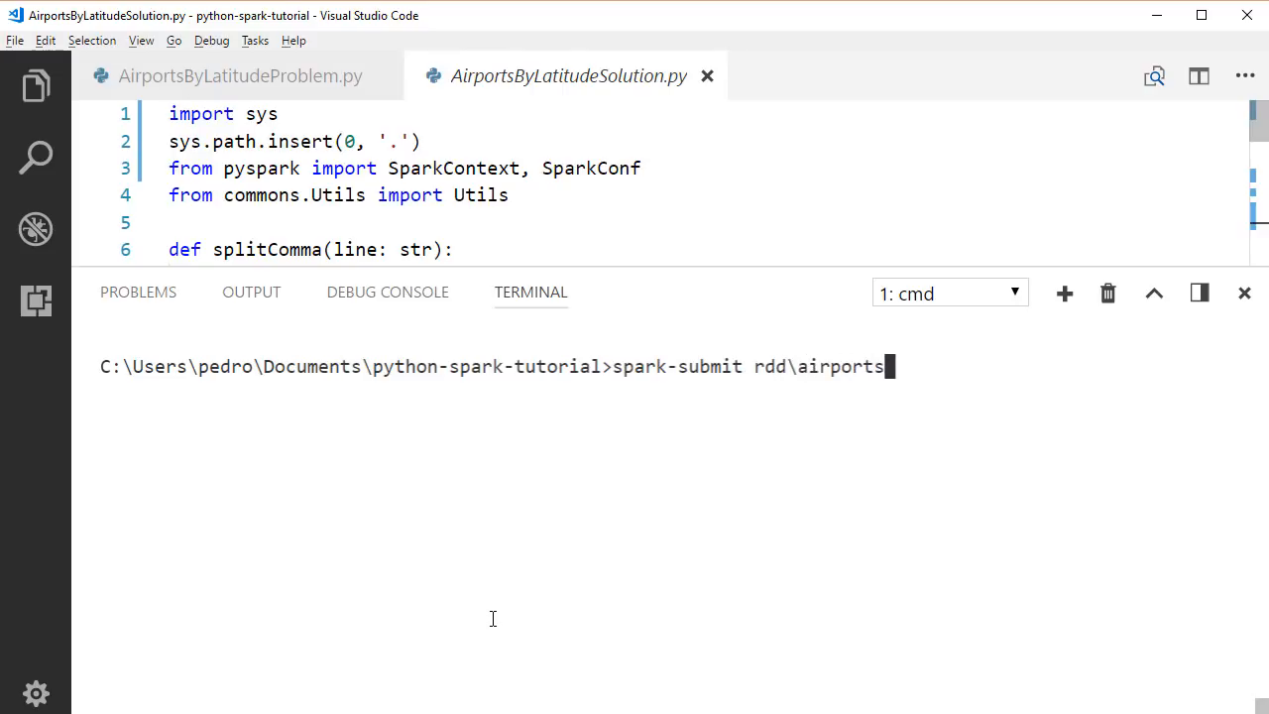
{"action": "type", "text": "\\Ai"}
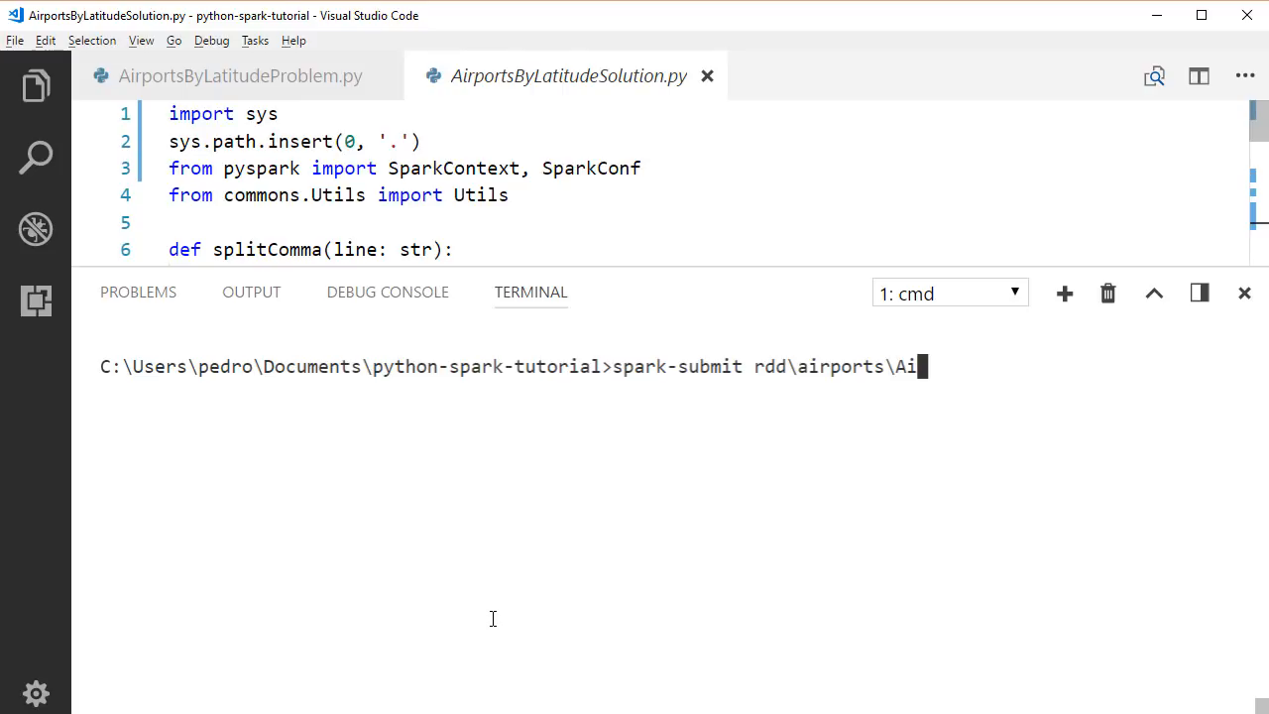
{"action": "type", "text": "rportsByLa"}
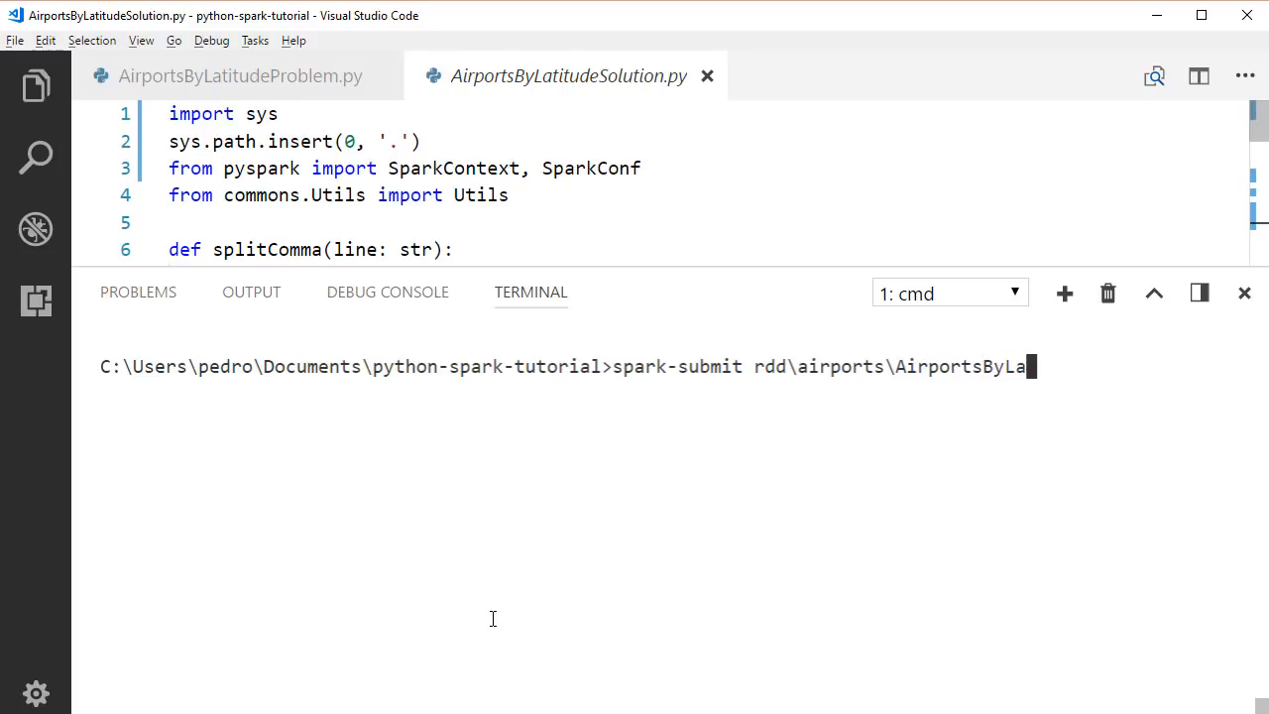
{"action": "key", "text": "Return"}
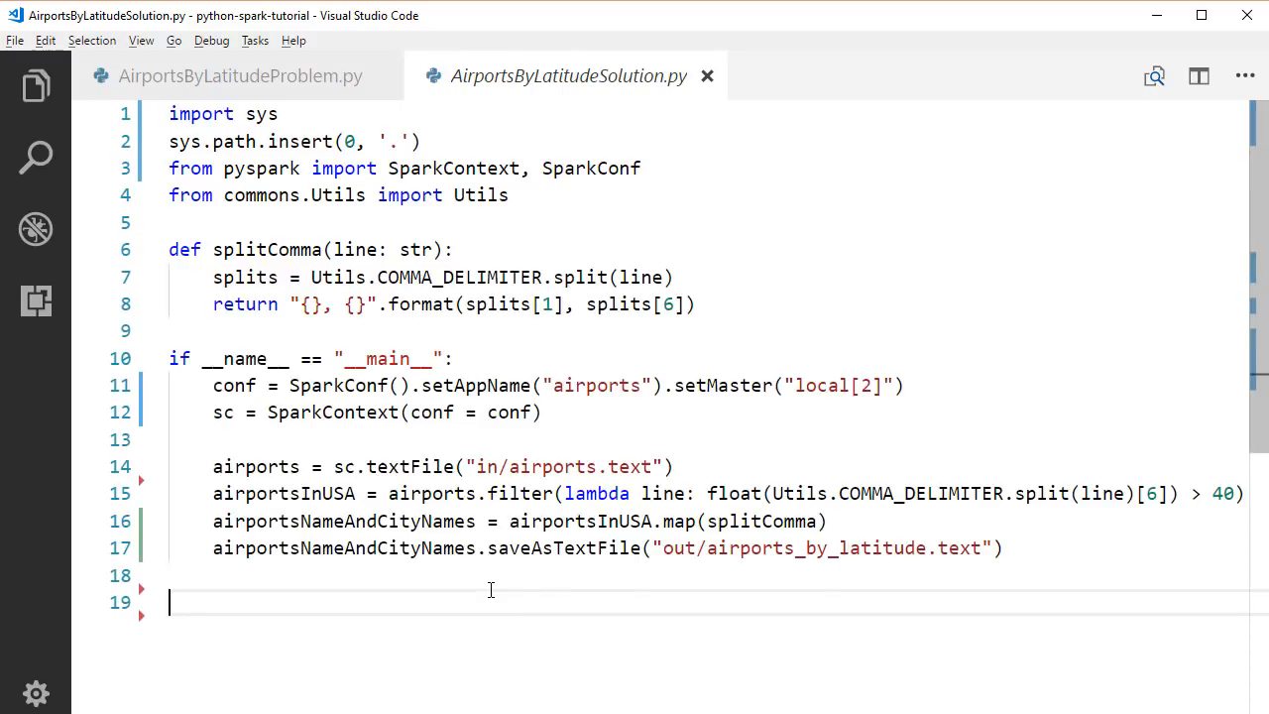
Browse out > airports_by_latitude.text in the Explorer and view the part output files.
{"action": "left_click", "coordinate": [36, 85]}
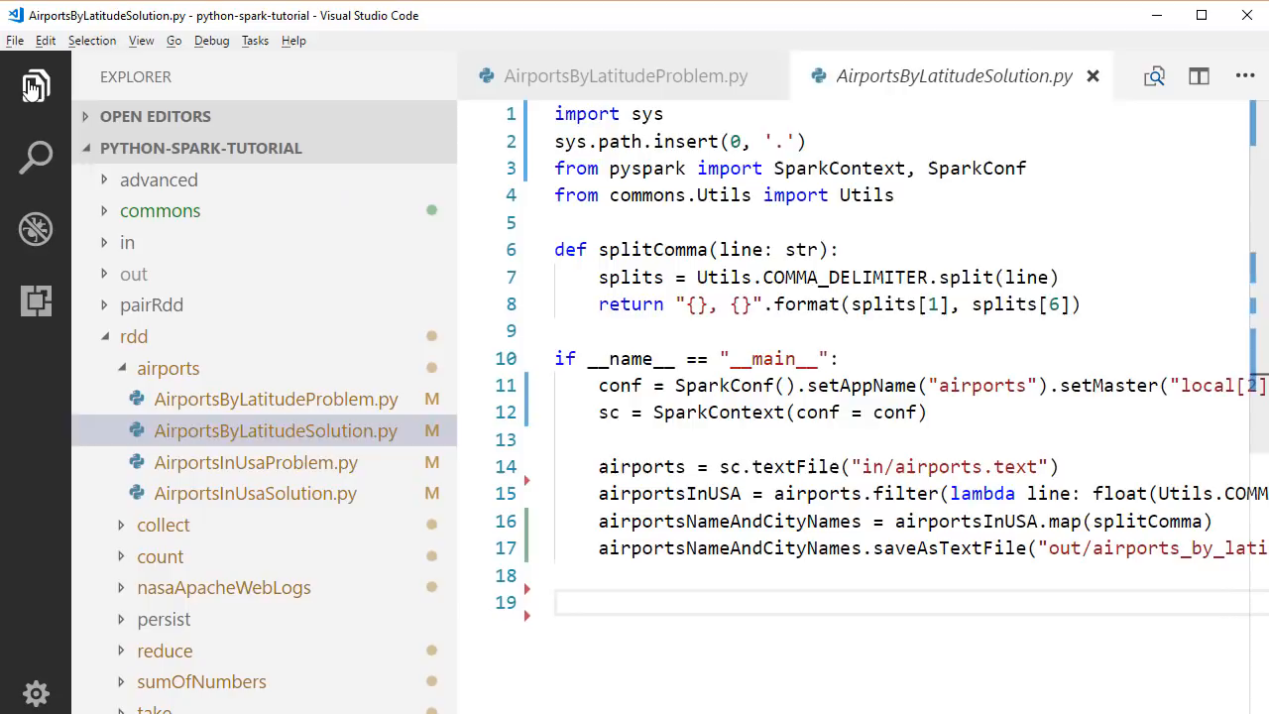
{"action": "left_click", "coordinate": [133, 274]}
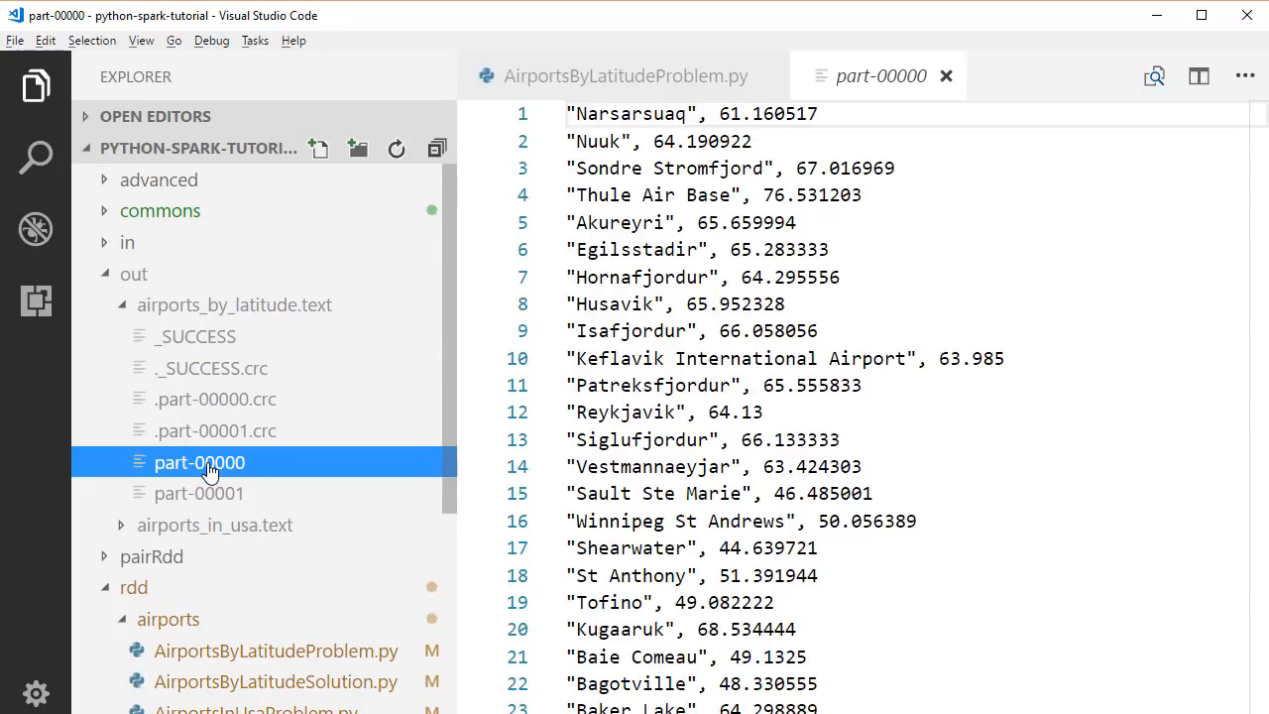
{"action": "left_click", "coordinate": [199, 491]}
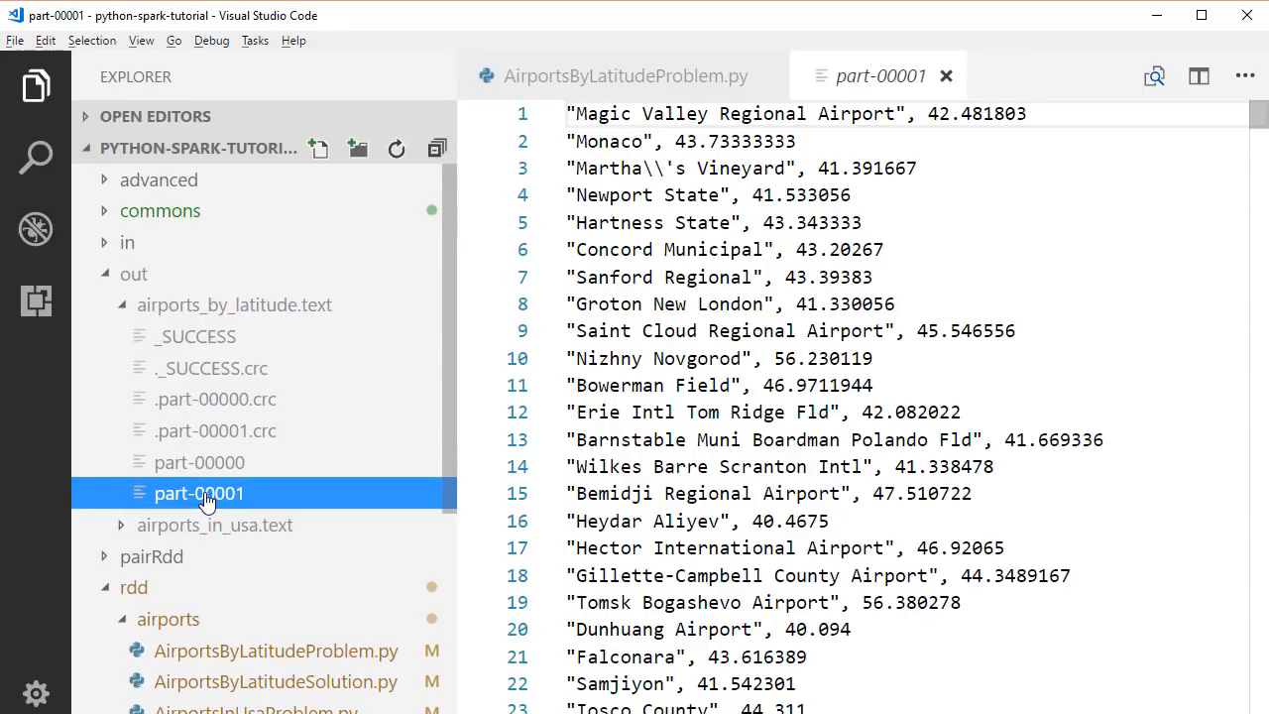